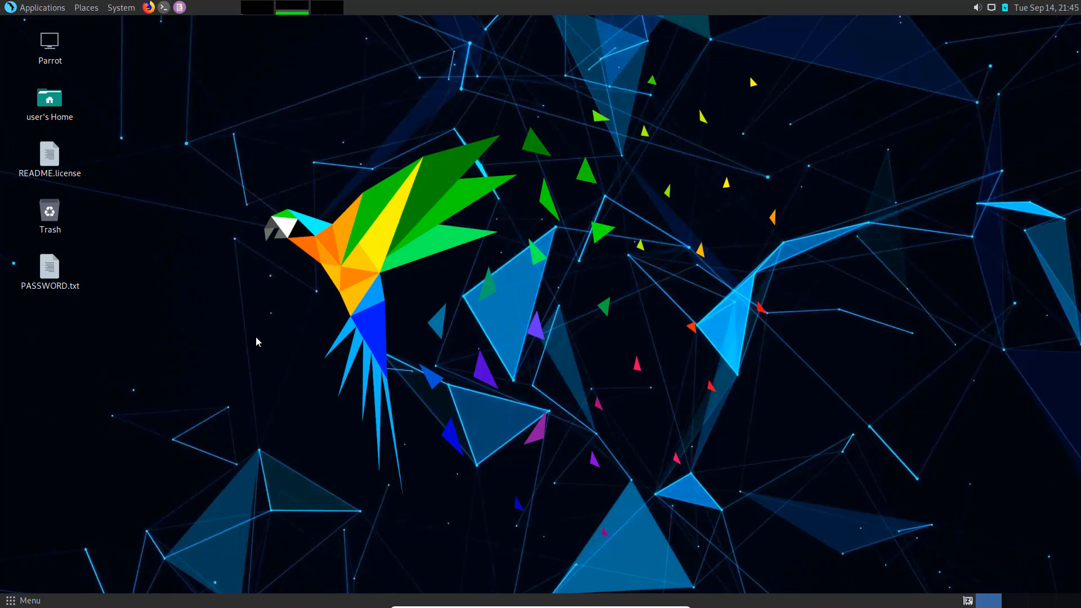
mouse_move(47, 14)
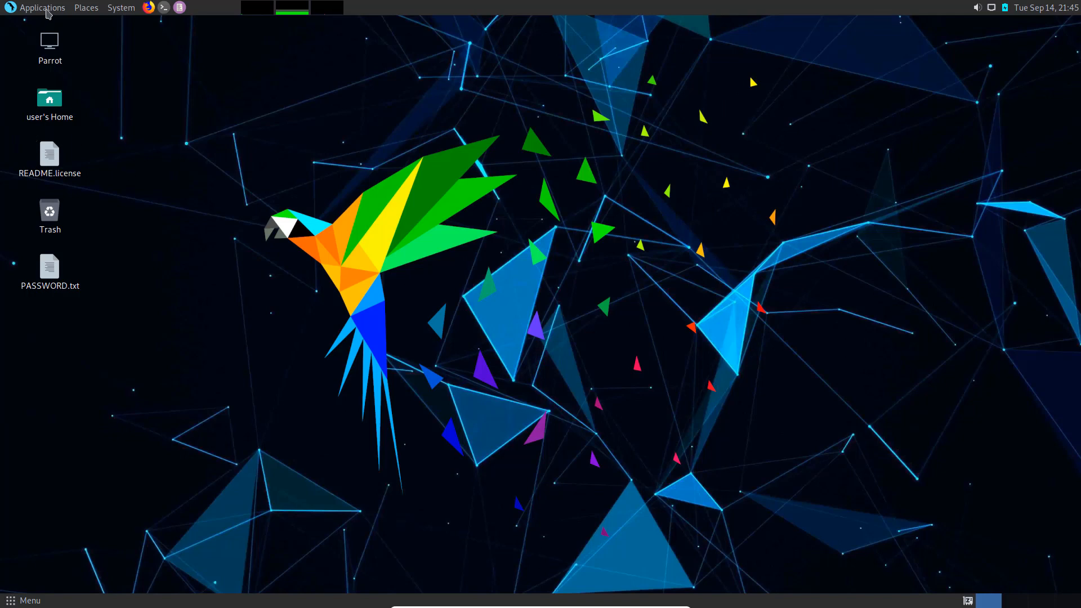
- Browse the Applications menu and the full application launcher, then close both
left_click(42, 7)
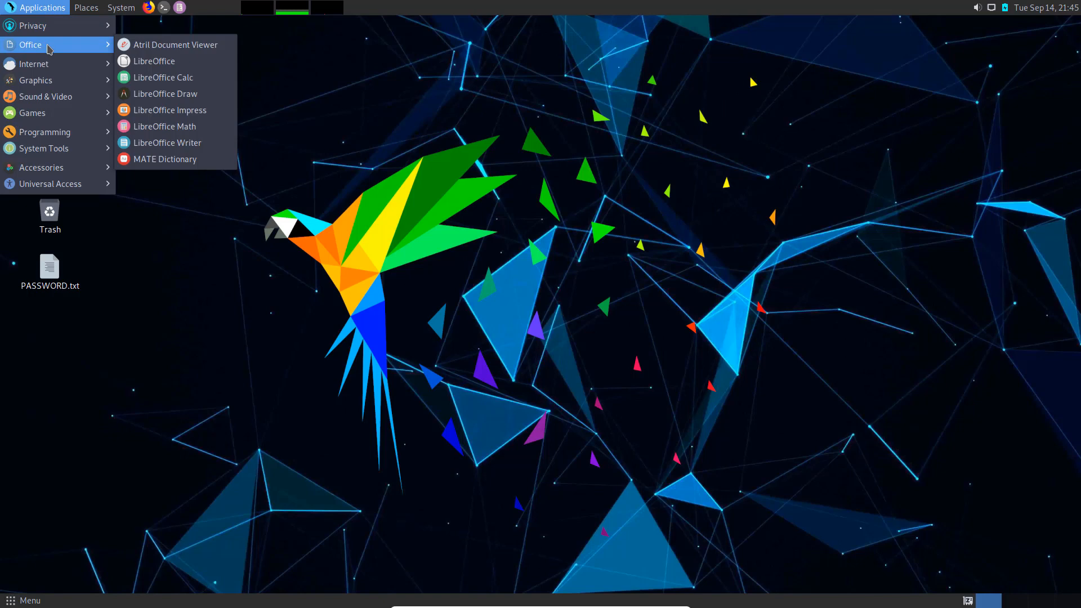
mouse_move(51, 47)
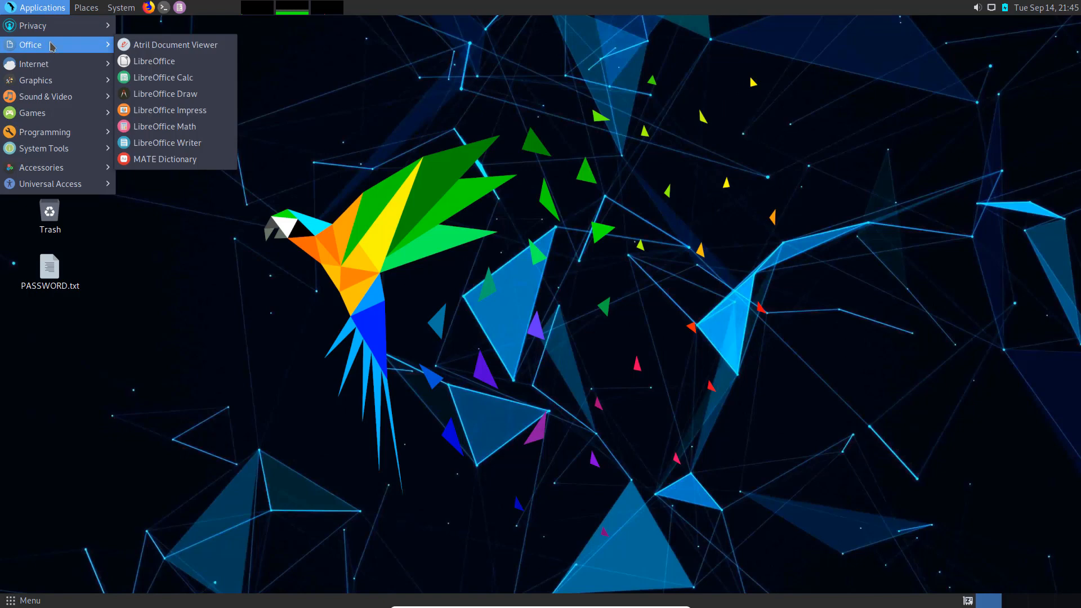
mouse_move(101, 141)
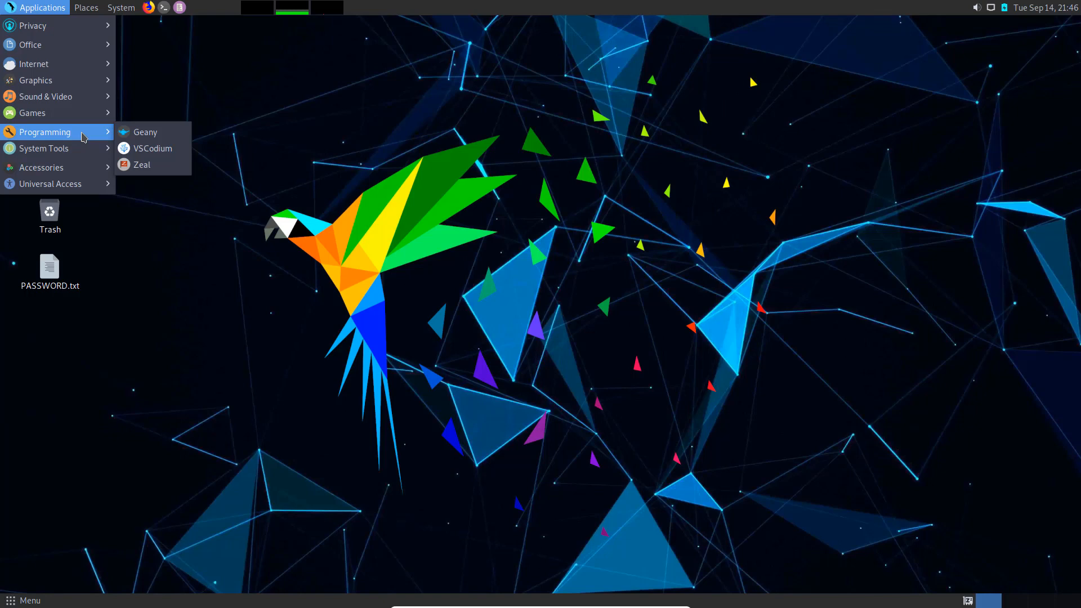
mouse_move(210, 115)
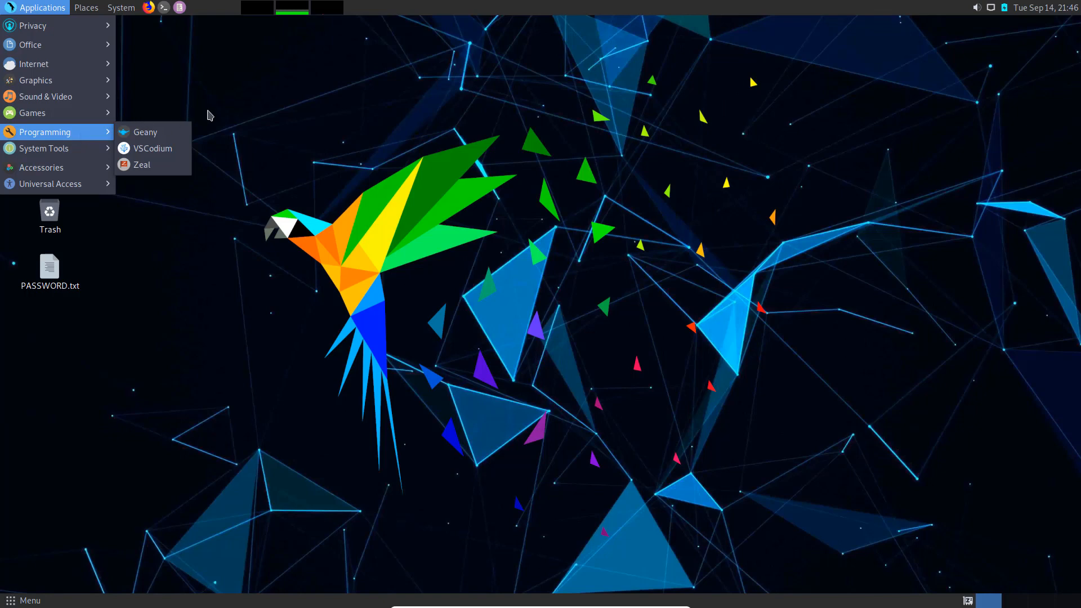
left_click(214, 114)
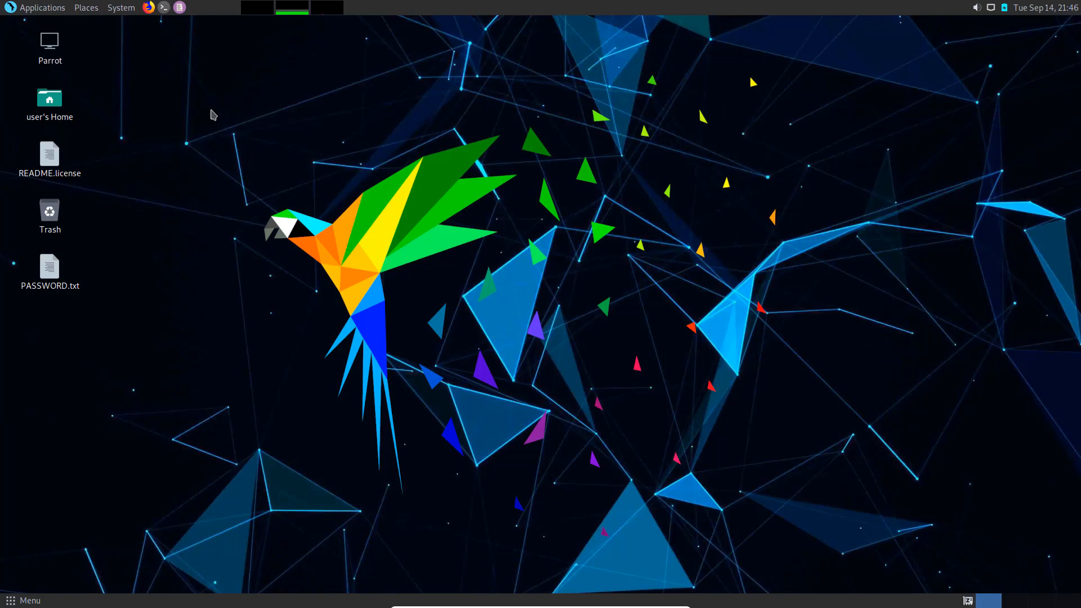
mouse_move(207, 110)
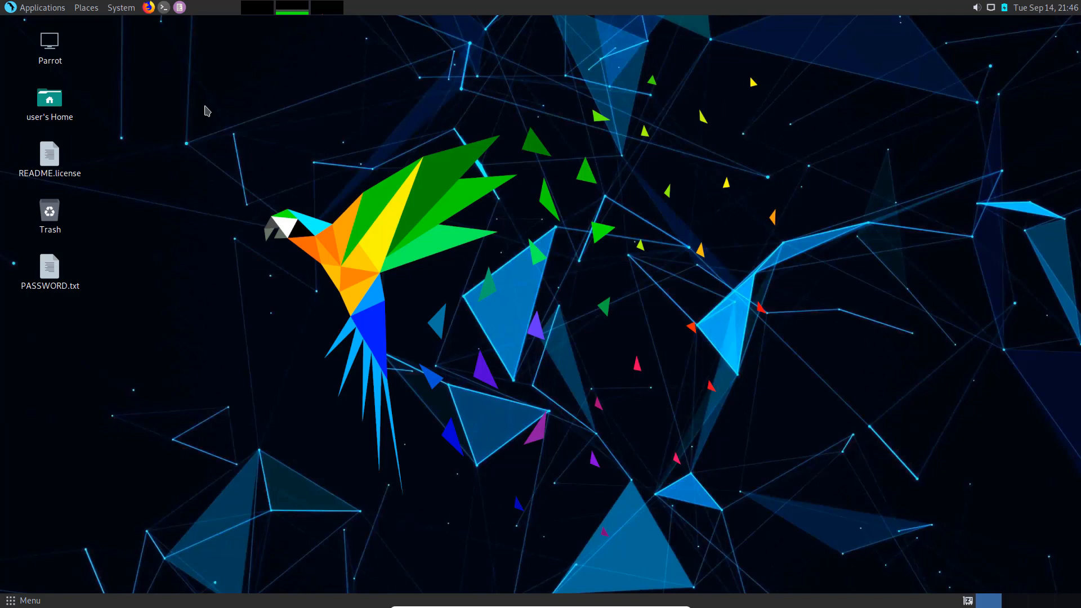
mouse_move(308, 313)
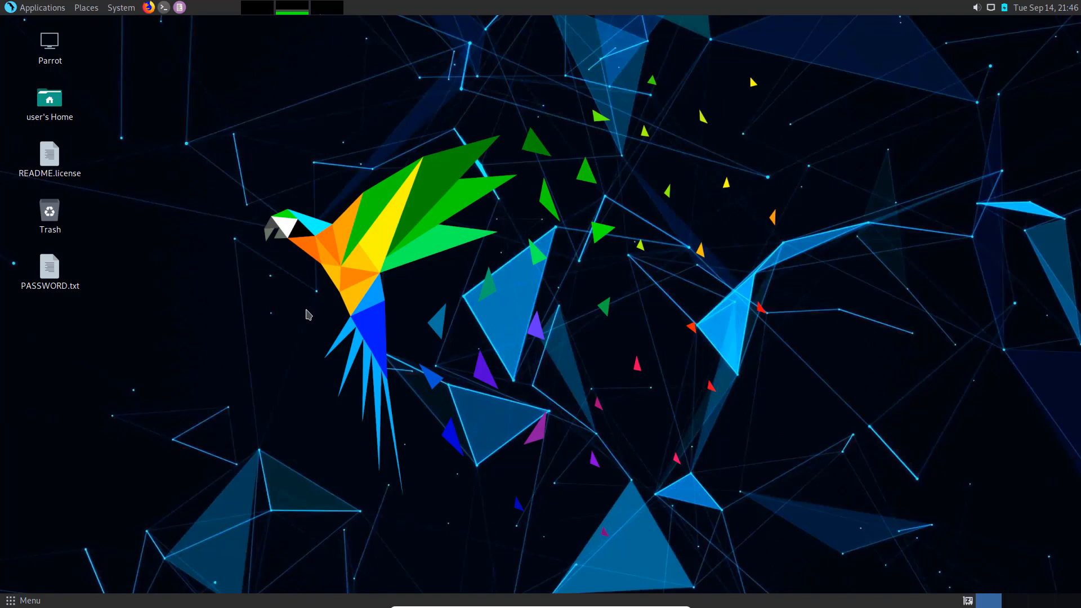
left_click(25, 601)
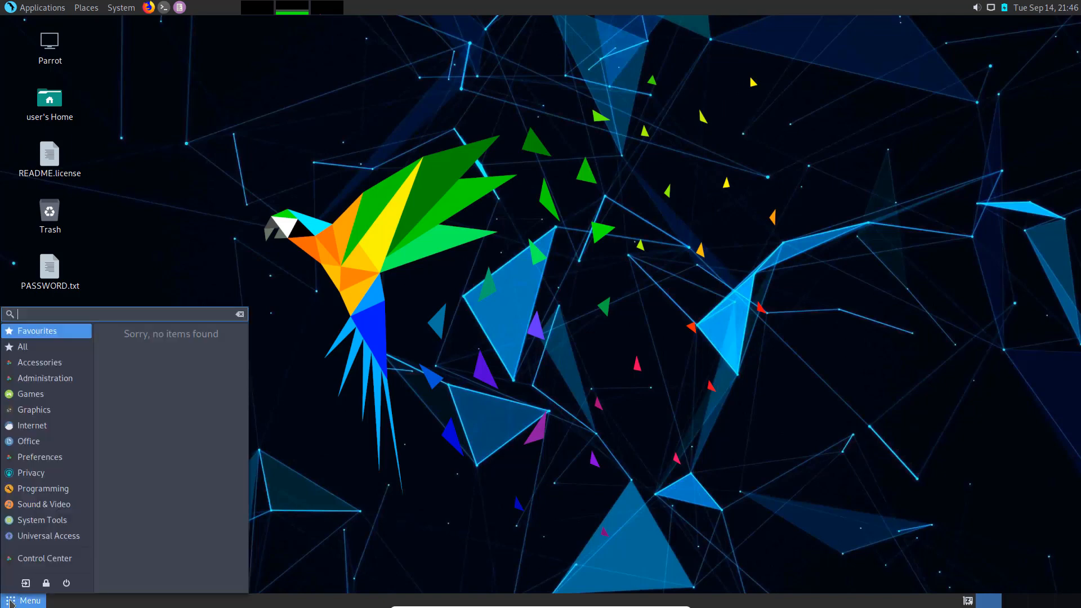
mouse_move(13, 581)
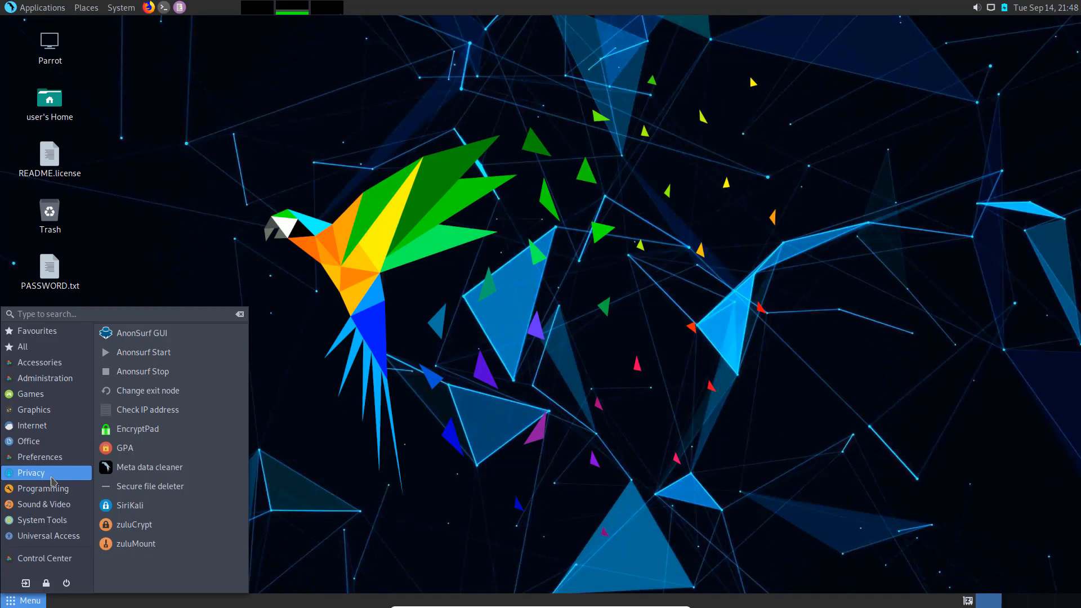
left_click(448, 305)
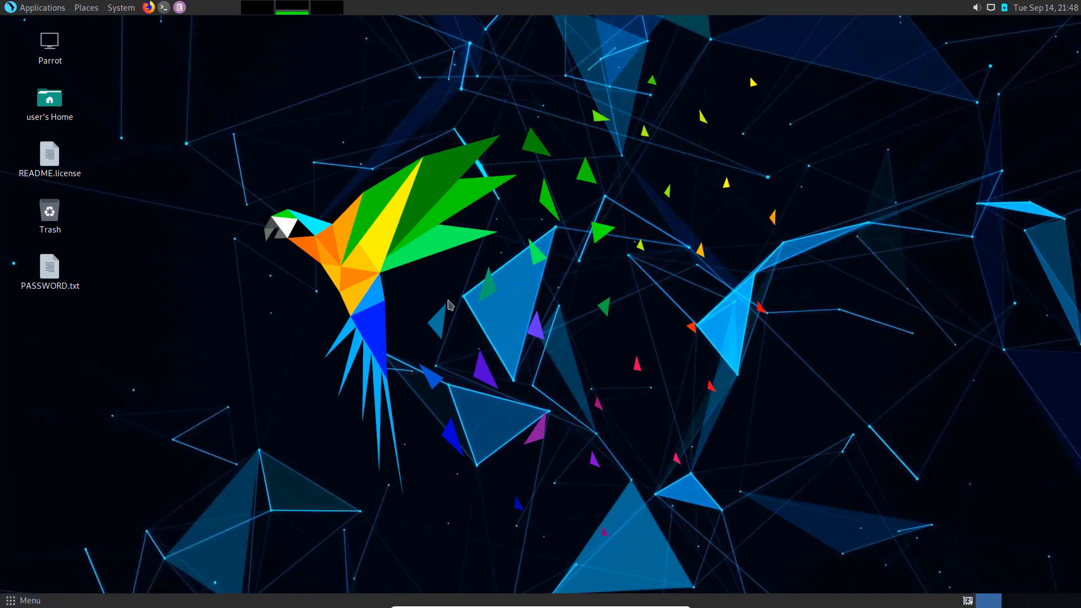
- Launch VSCodium from Applications > Programming, move its window up-left, then close it
left_click(43, 8)
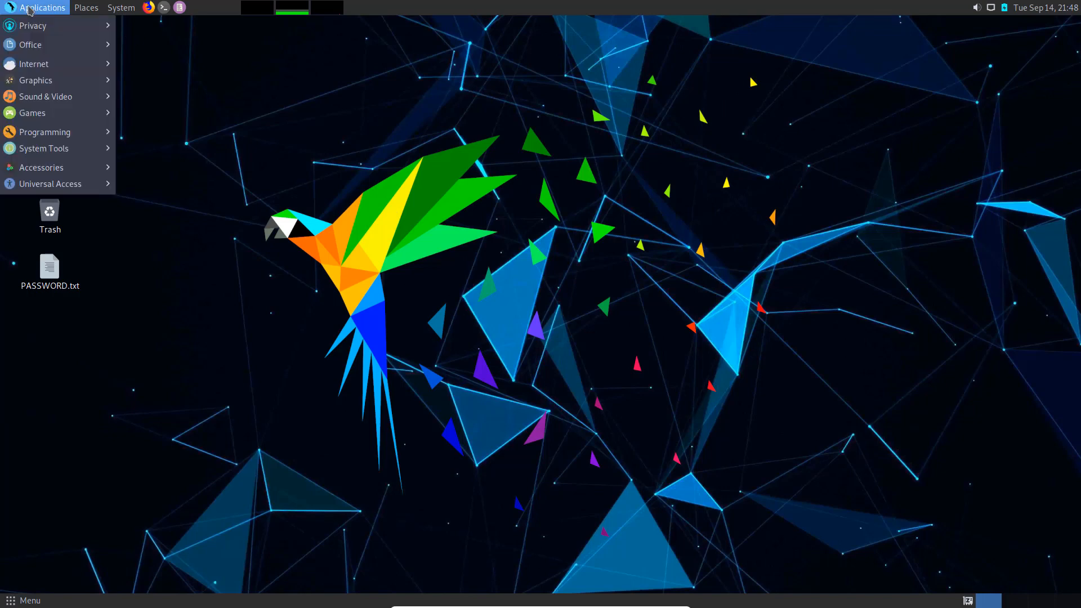
mouse_move(45, 131)
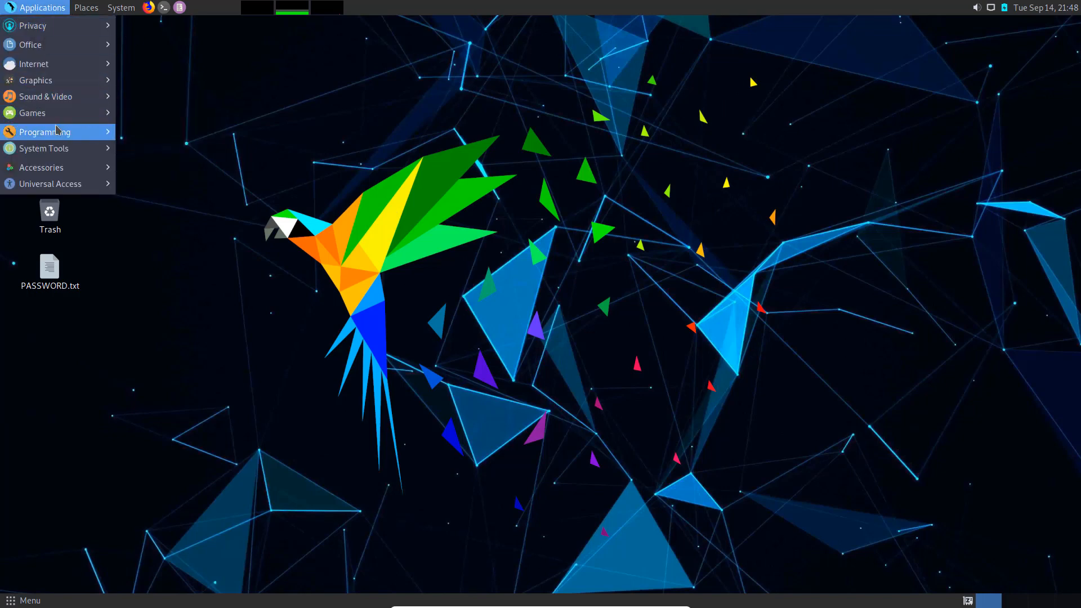
left_click(46, 131)
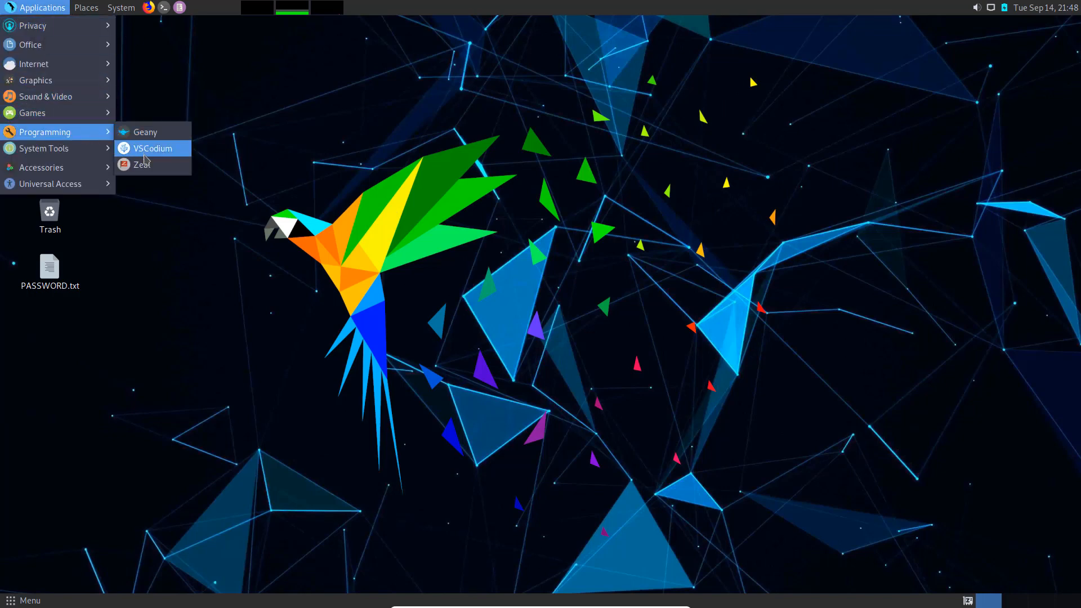
left_click(153, 148)
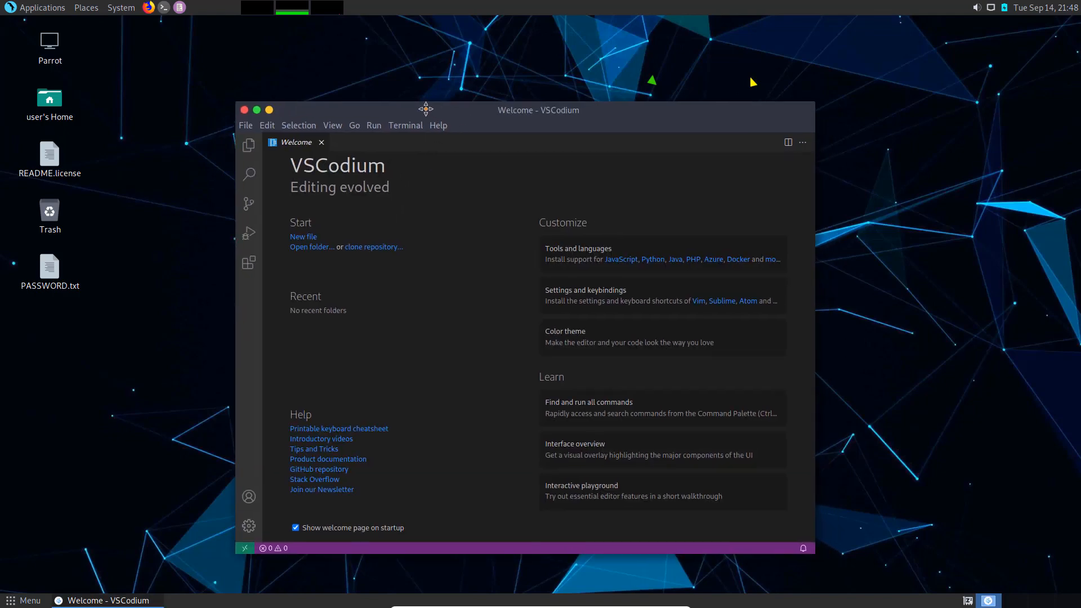
left_click_drag(426, 109, 439, 84)
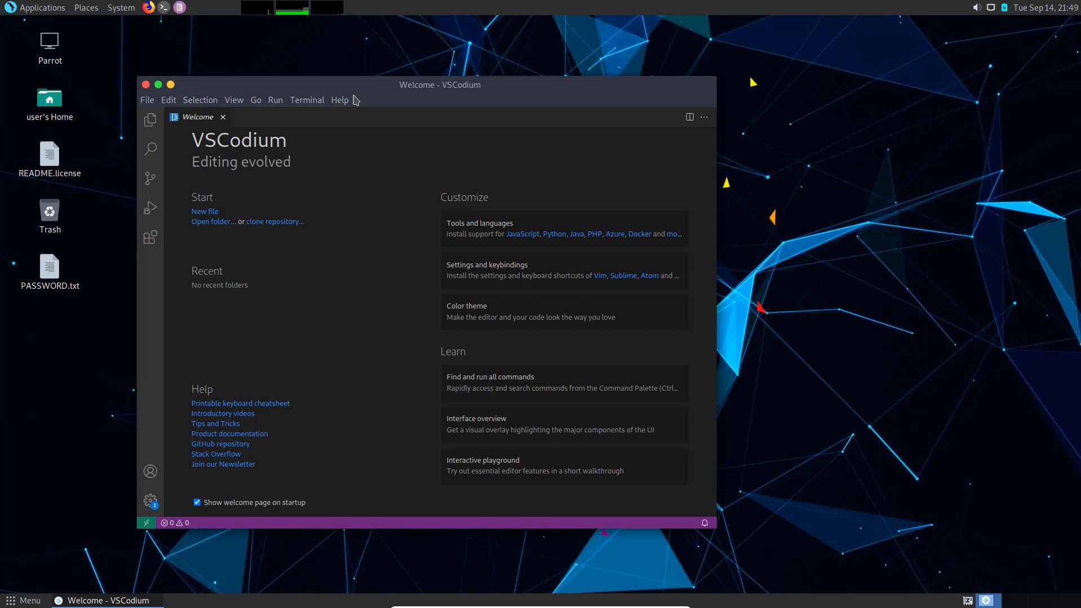
mouse_move(433, 101)
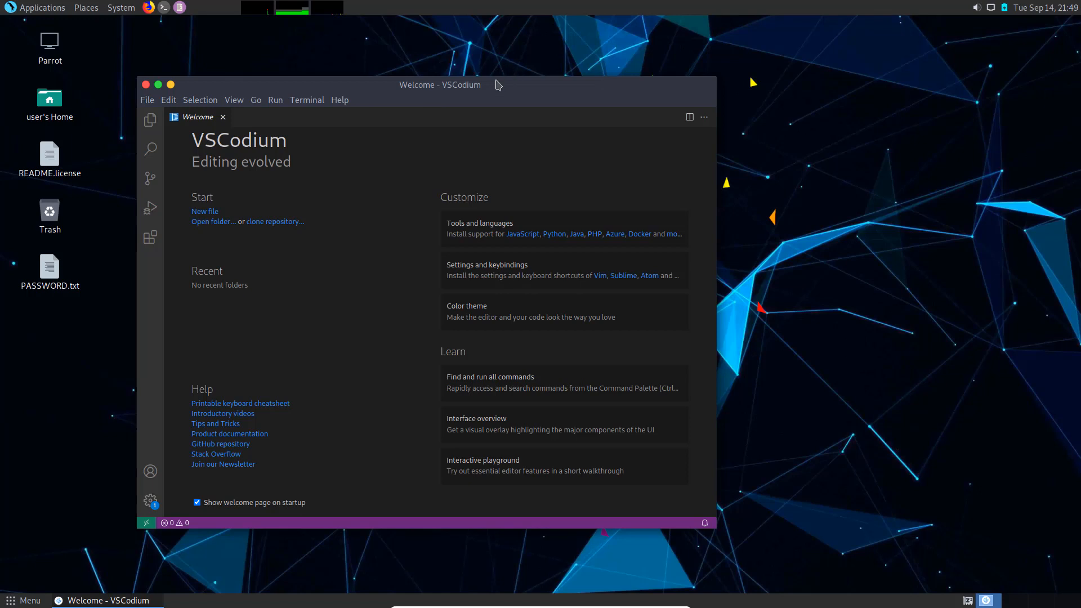
left_click(157, 84)
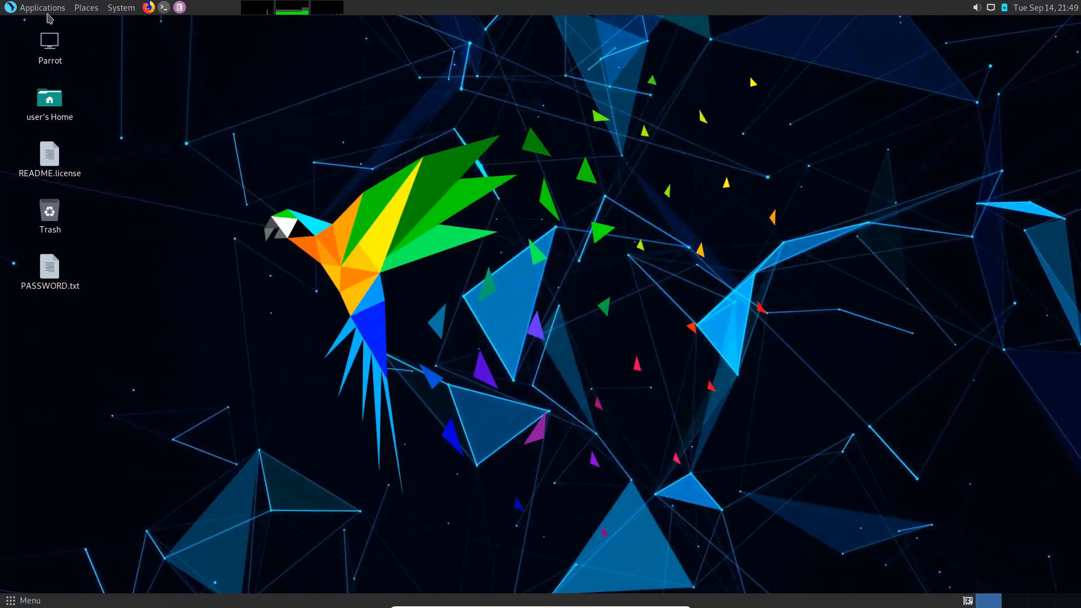
- Launch MATE Terminal from System Tools, shift its window right, then close it
left_click(42, 8)
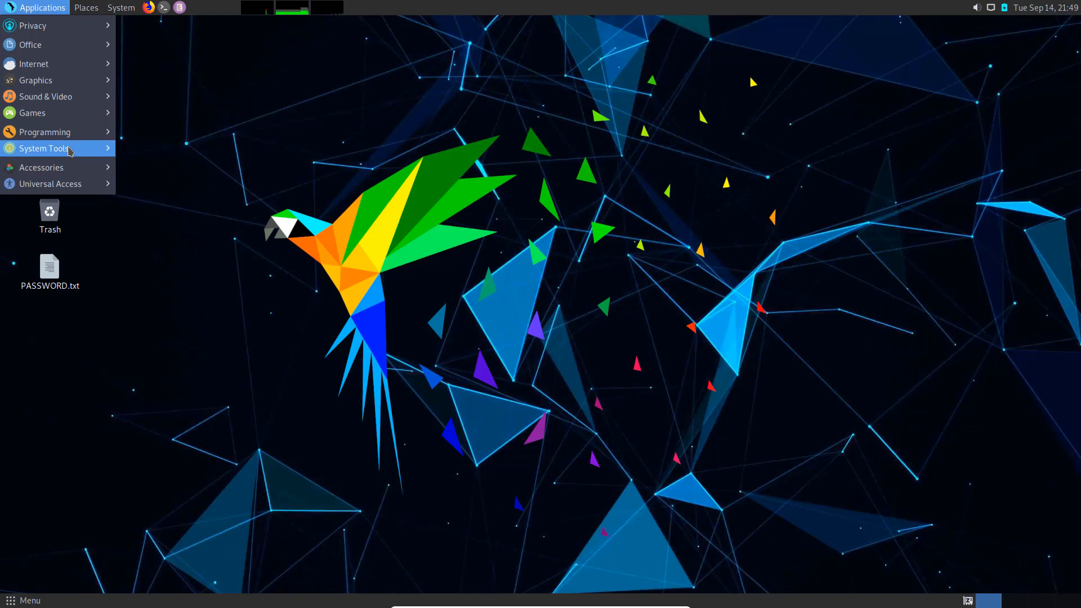
left_click(44, 147)
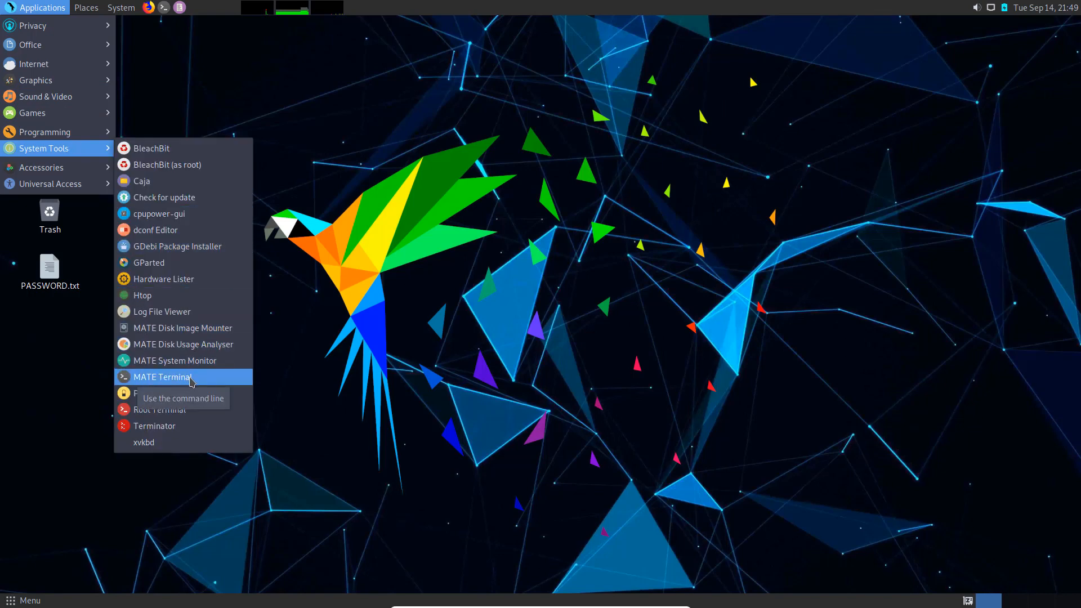
left_click(161, 376)
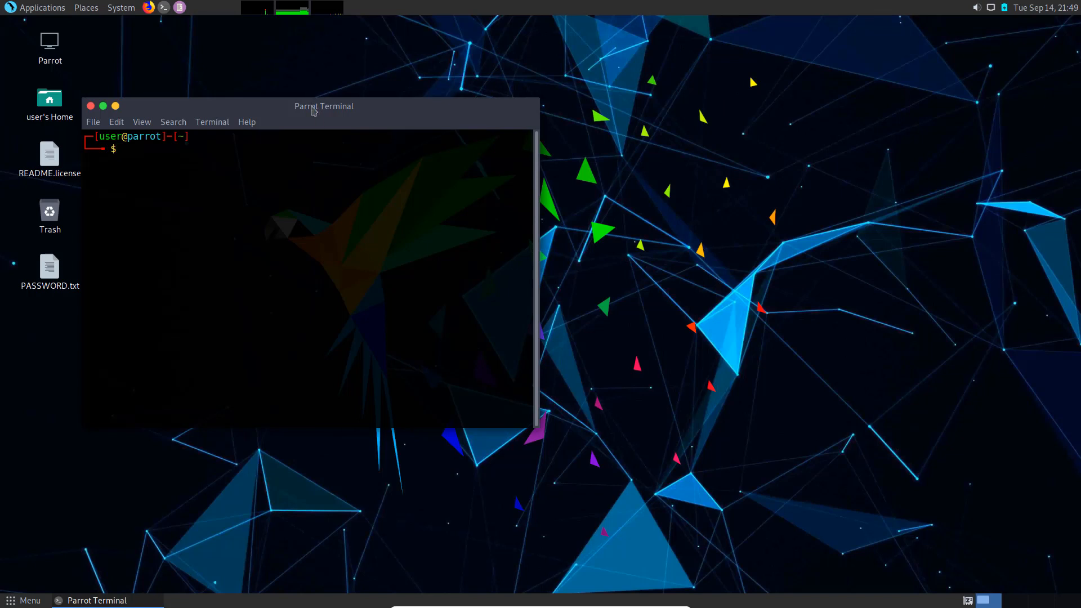
left_click_drag(323, 107, 424, 89)
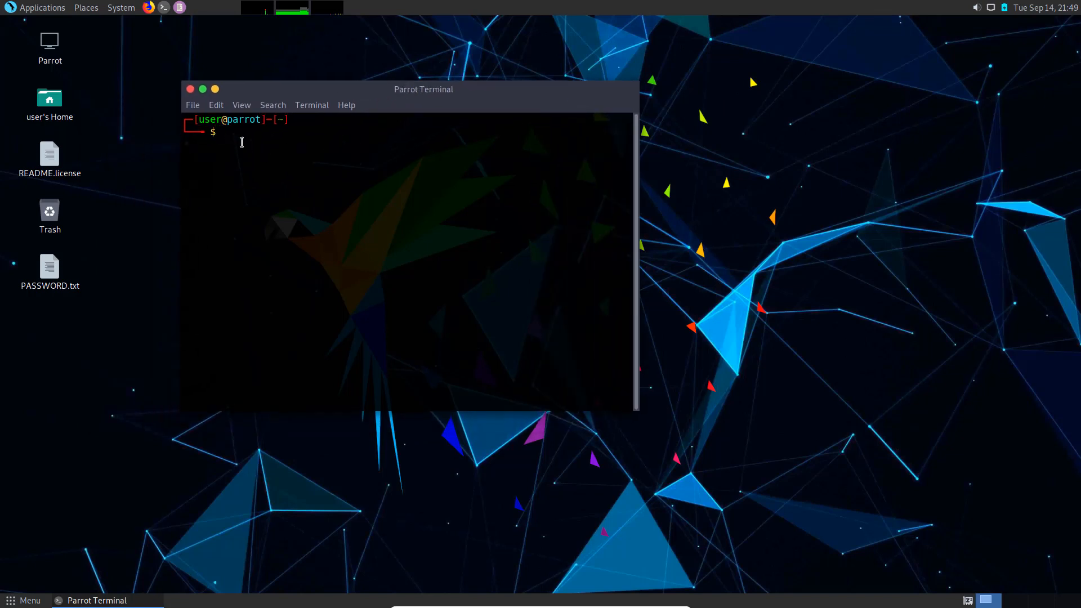
mouse_move(341, 169)
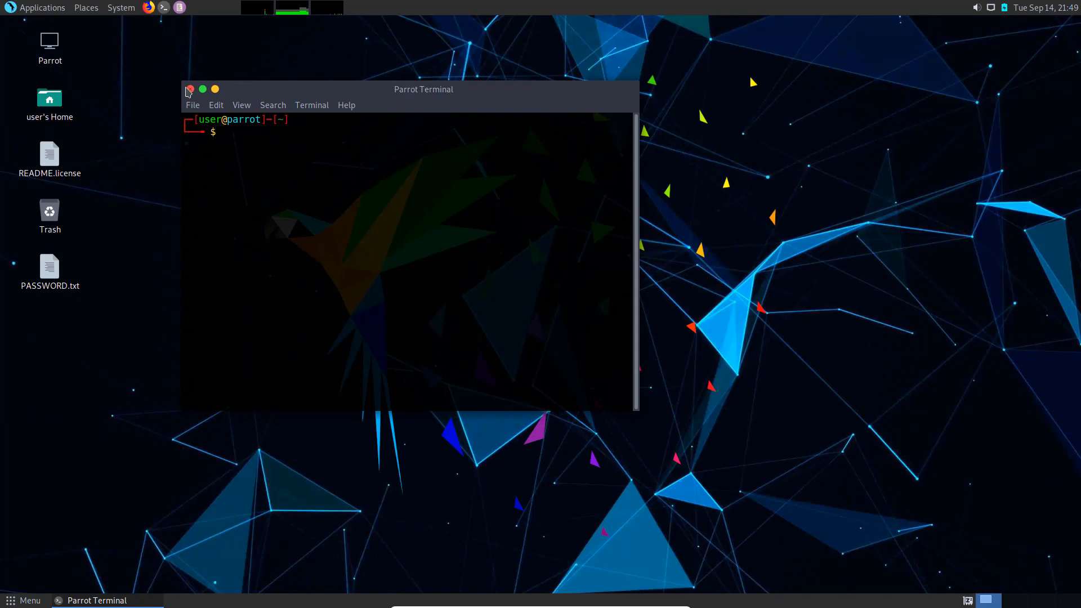
left_click(42, 7)
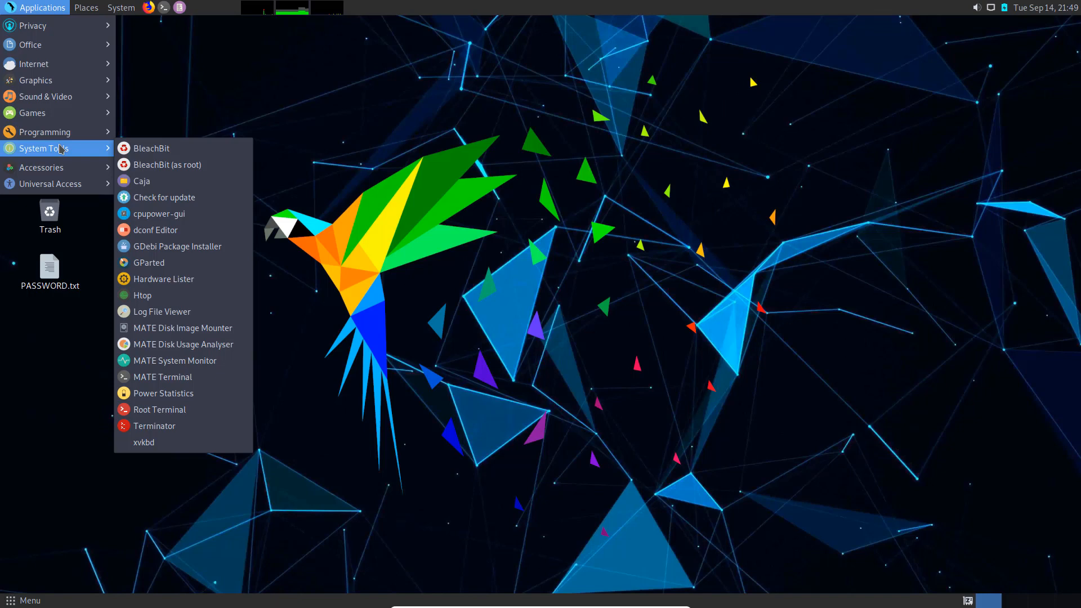
mouse_move(191, 110)
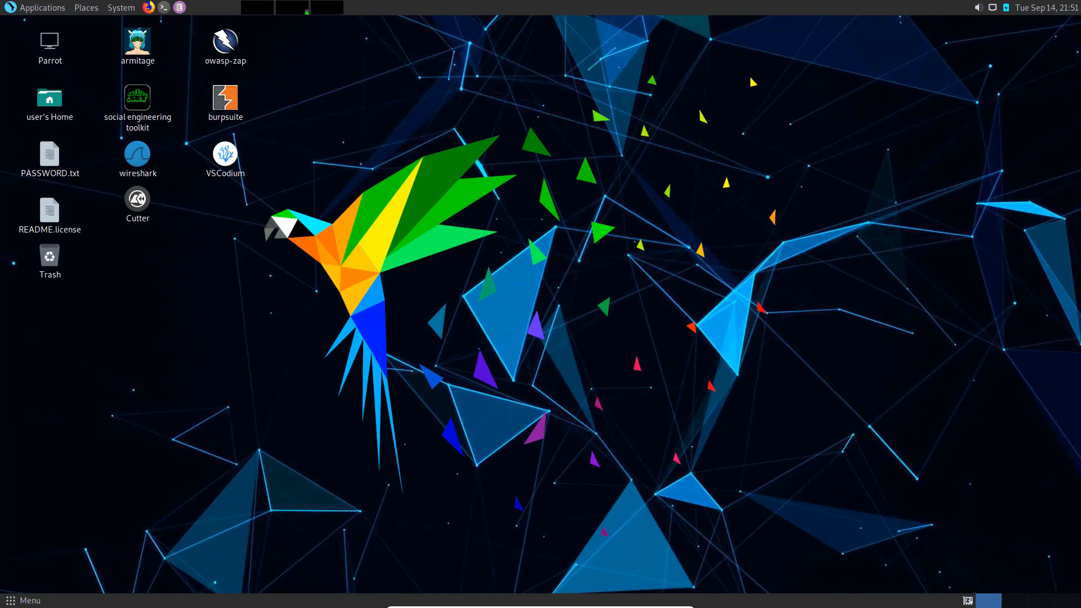
mouse_move(263, 122)
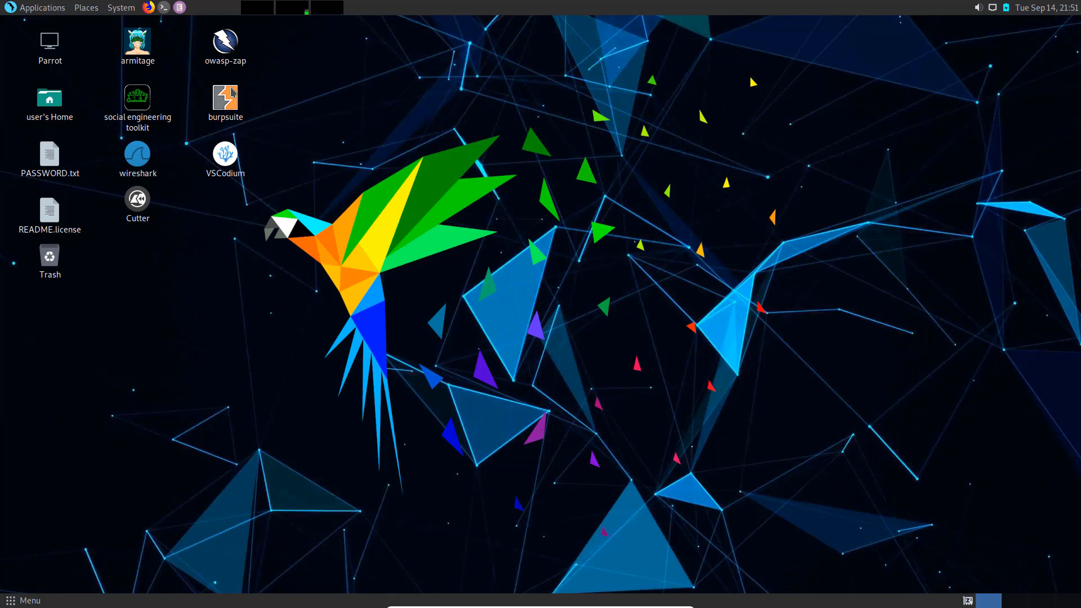
mouse_move(152, 154)
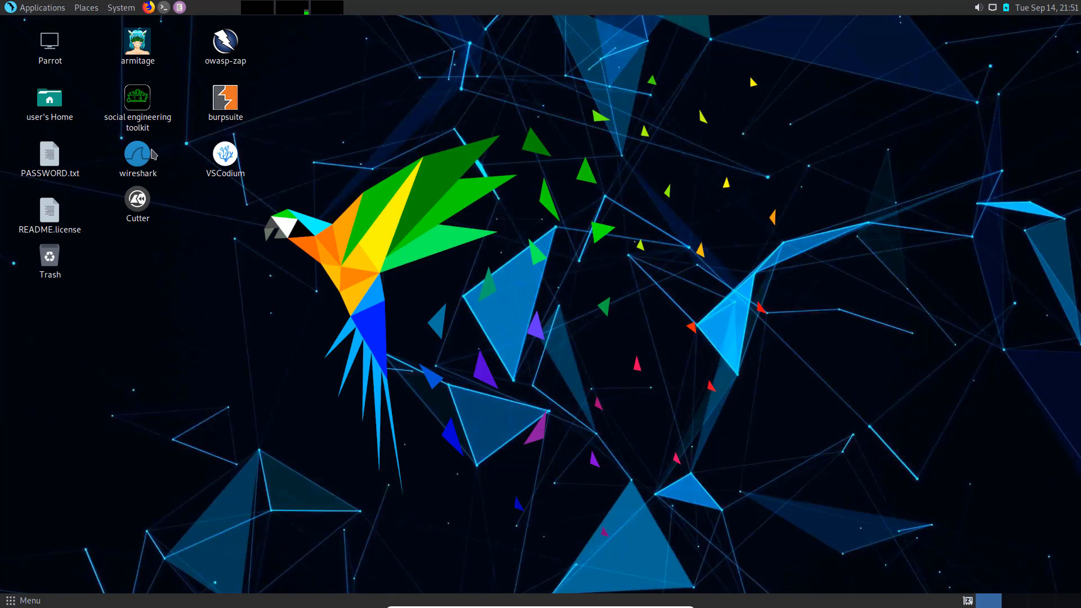
mouse_move(219, 159)
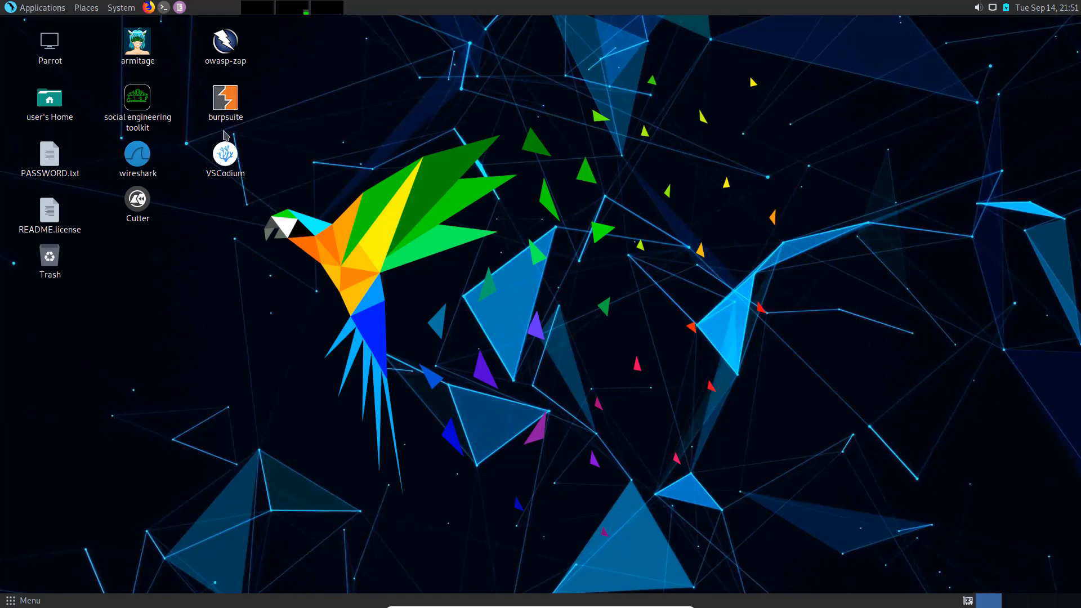
mouse_move(128, 86)
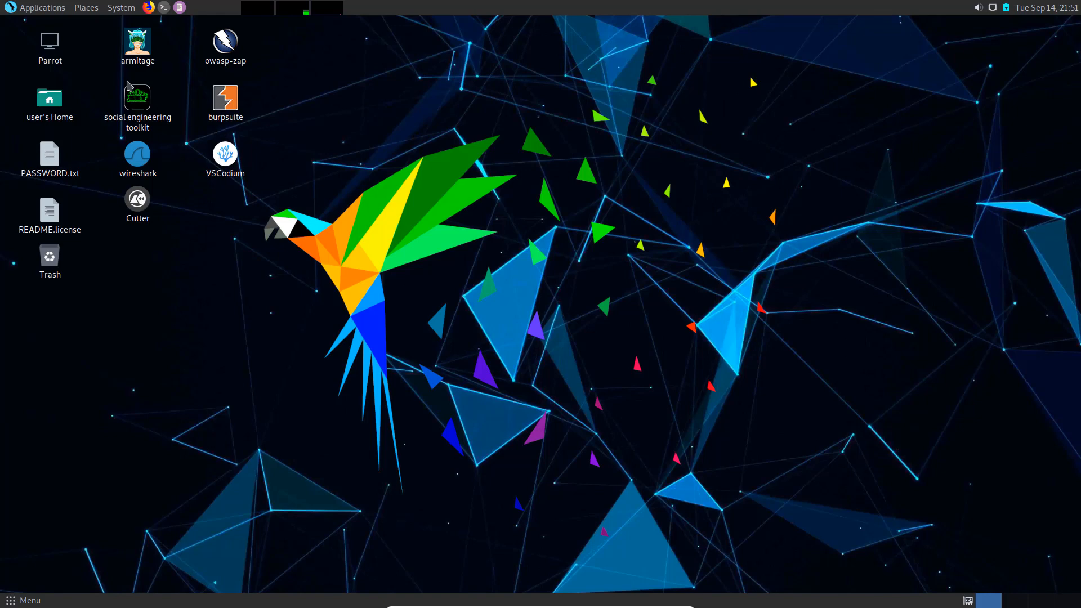
- Open the Applications menu to list categories including Pentesting and System Services
left_click(43, 7)
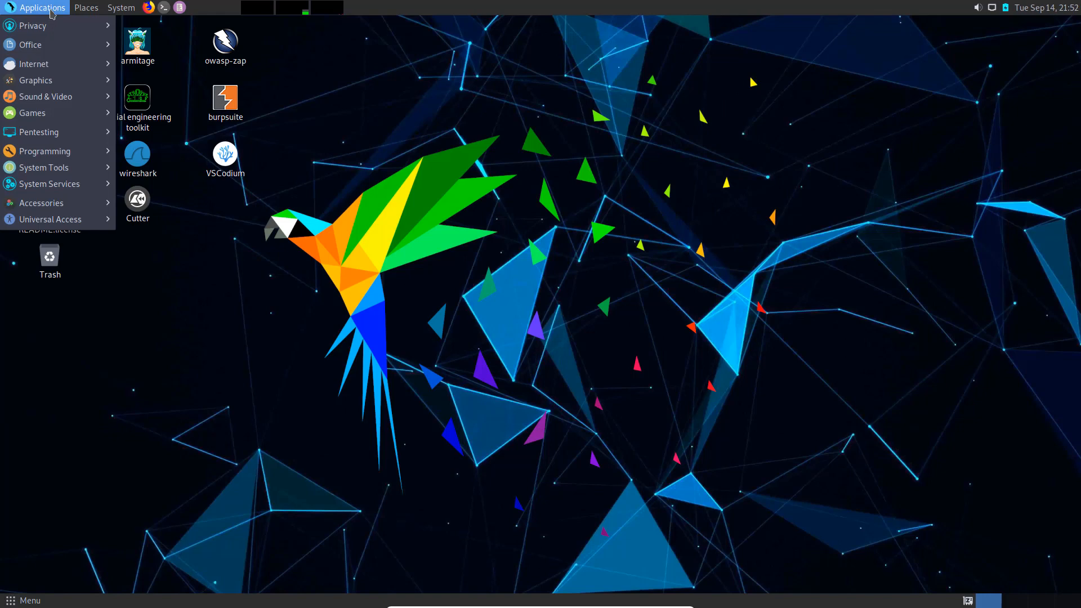
- Show the Pentesting submenu, from Most Used Tools through Reporting Tools
left_click(40, 132)
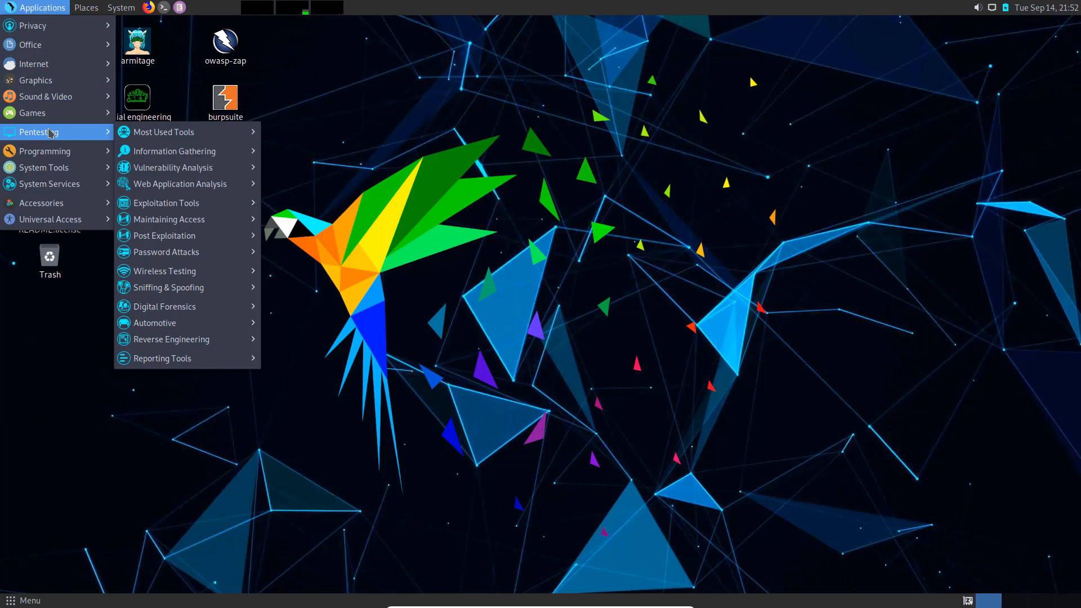
mouse_move(70, 141)
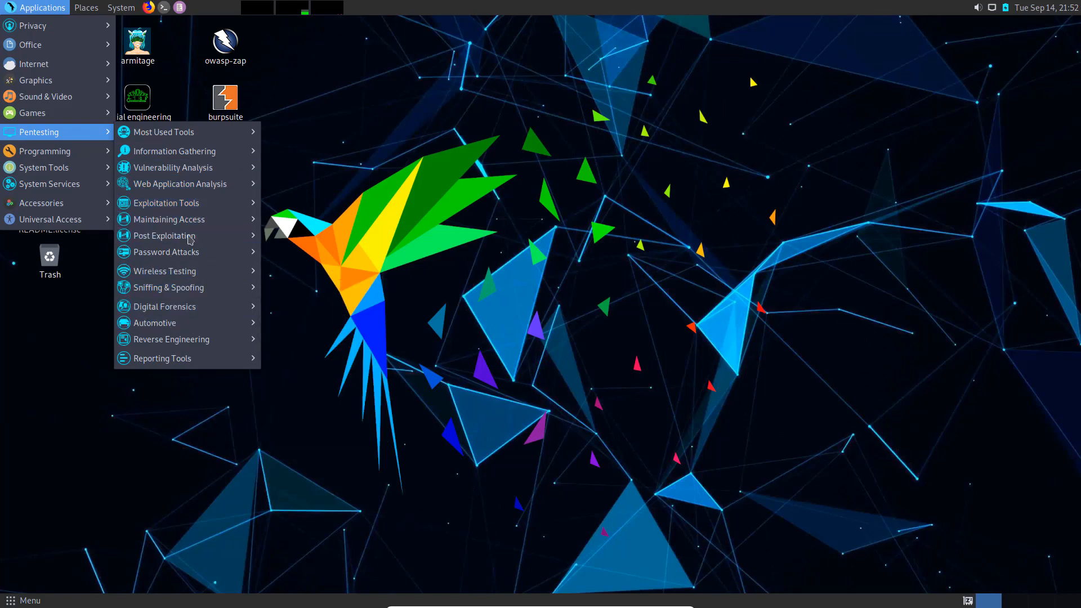
mouse_move(184, 322)
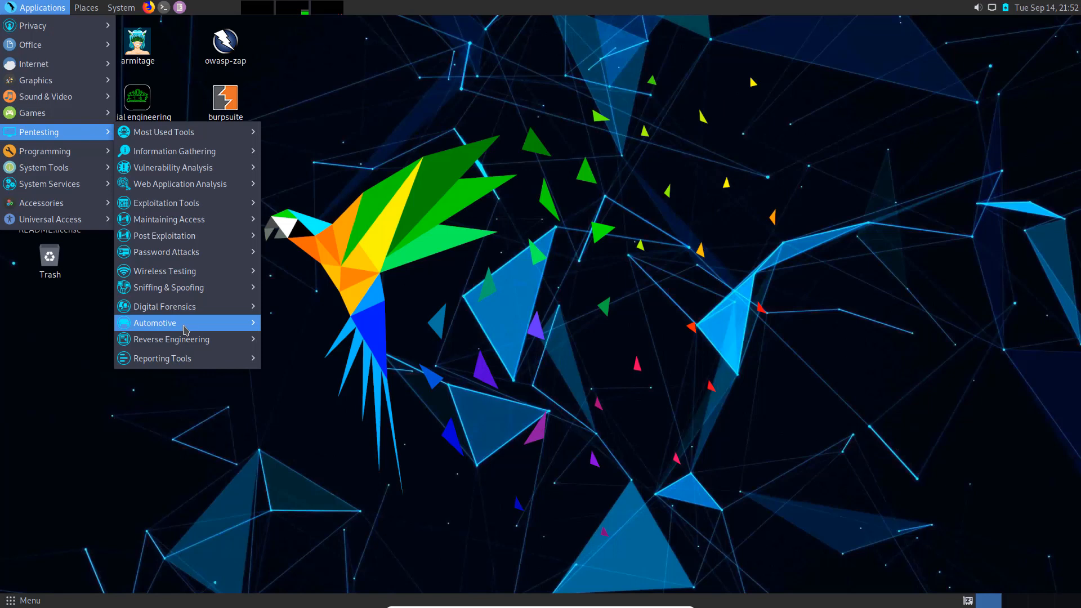
mouse_move(162, 358)
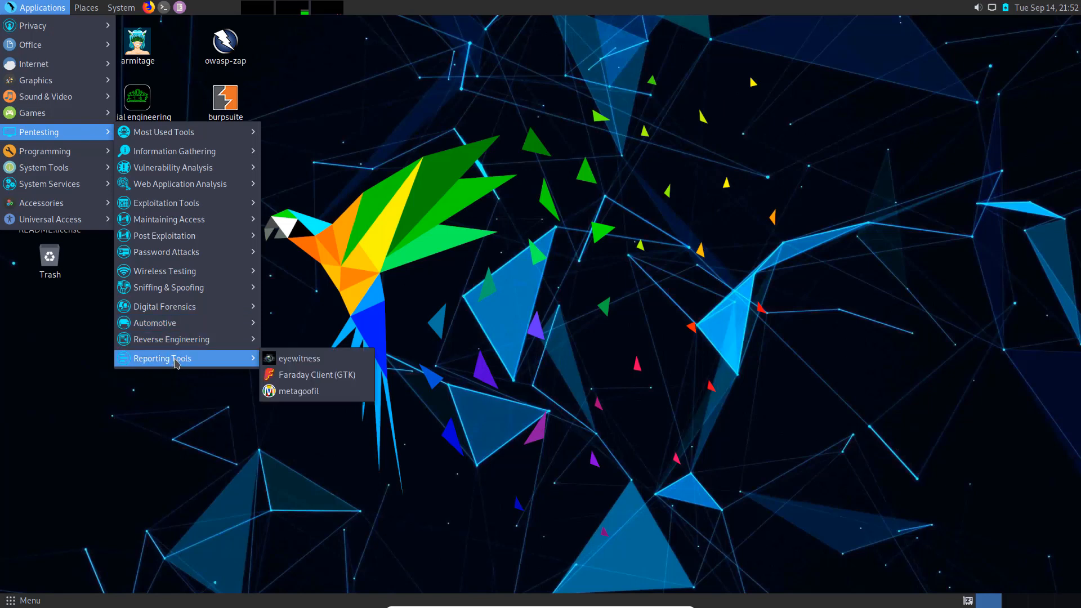
mouse_move(172, 339)
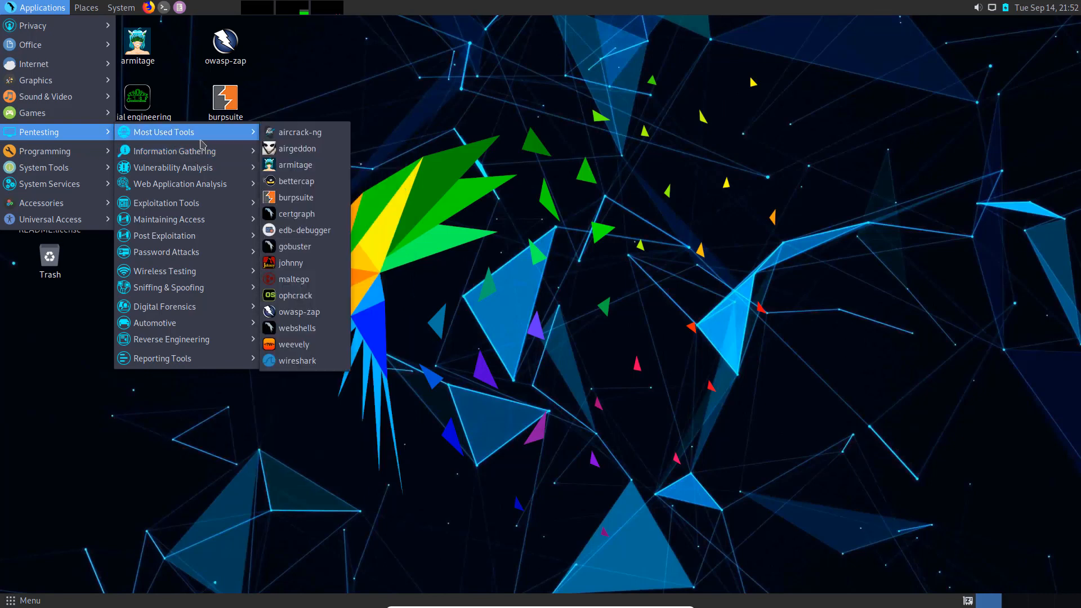
mouse_move(295, 165)
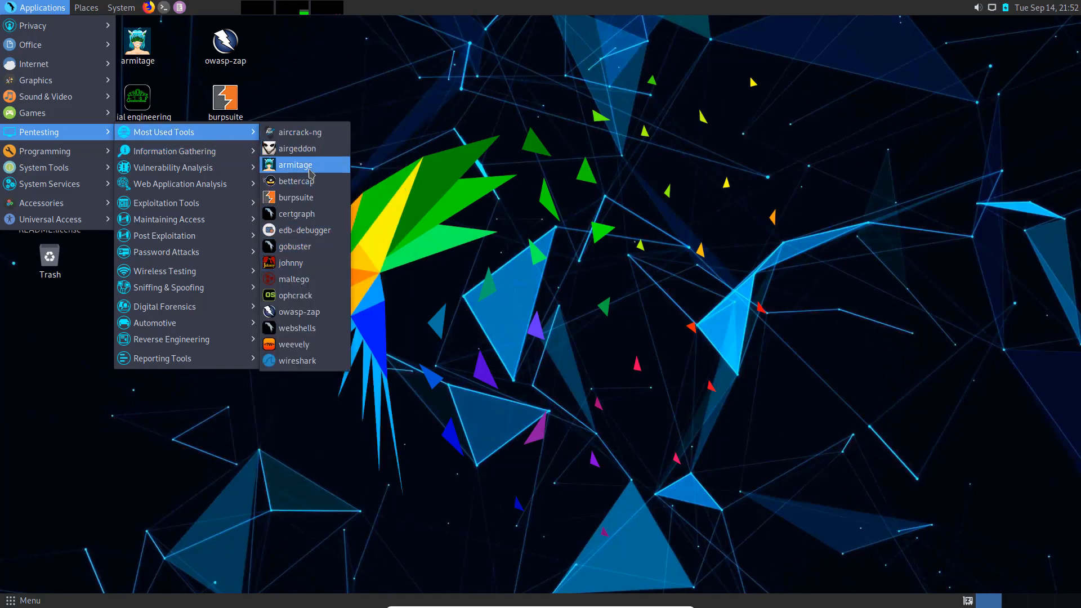
mouse_move(294, 246)
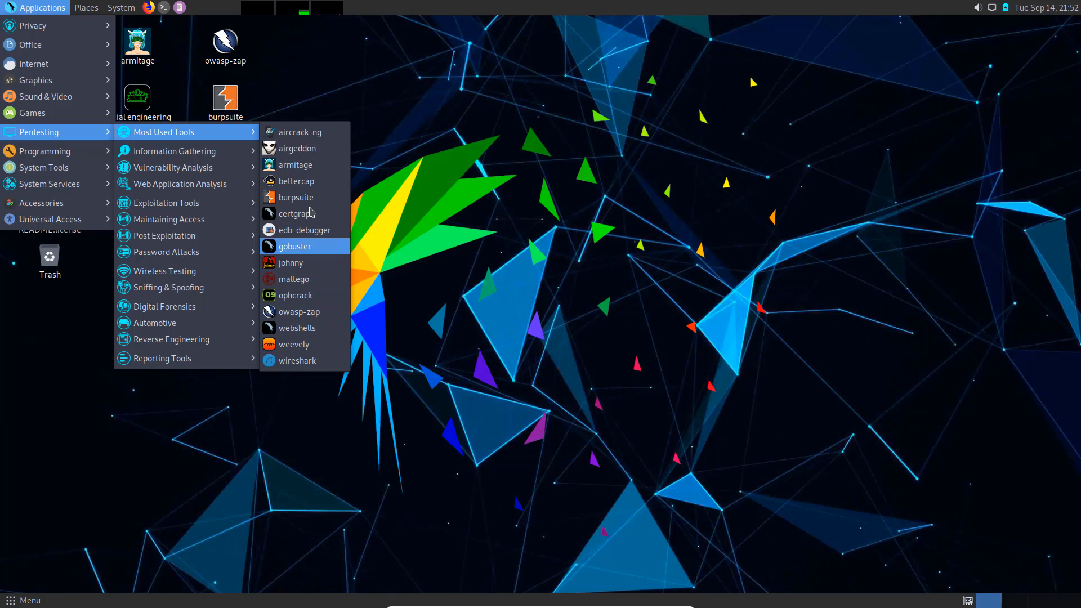
mouse_move(300, 311)
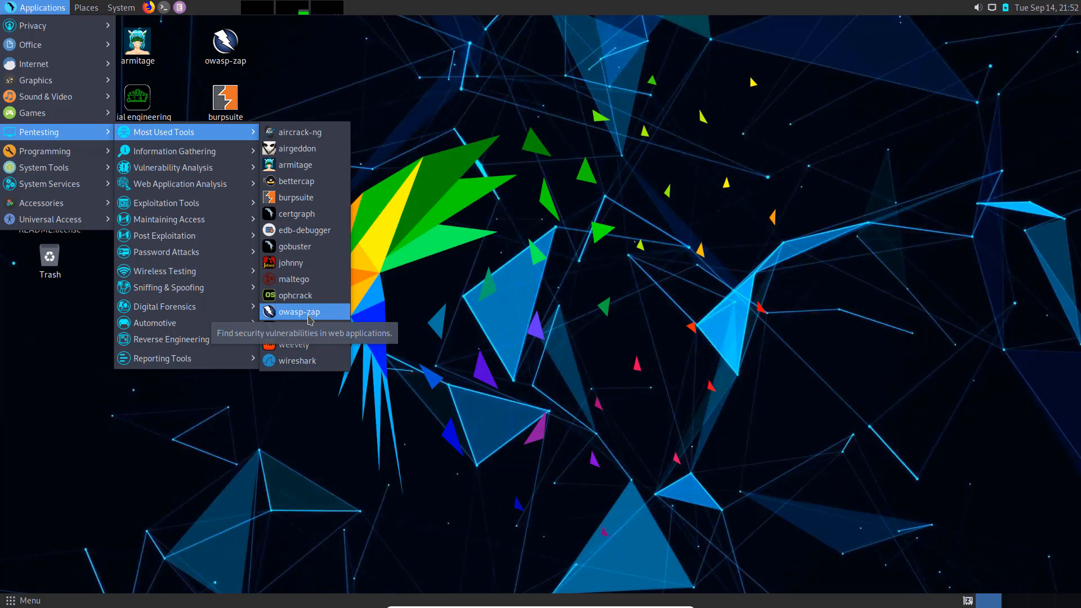
mouse_move(295, 295)
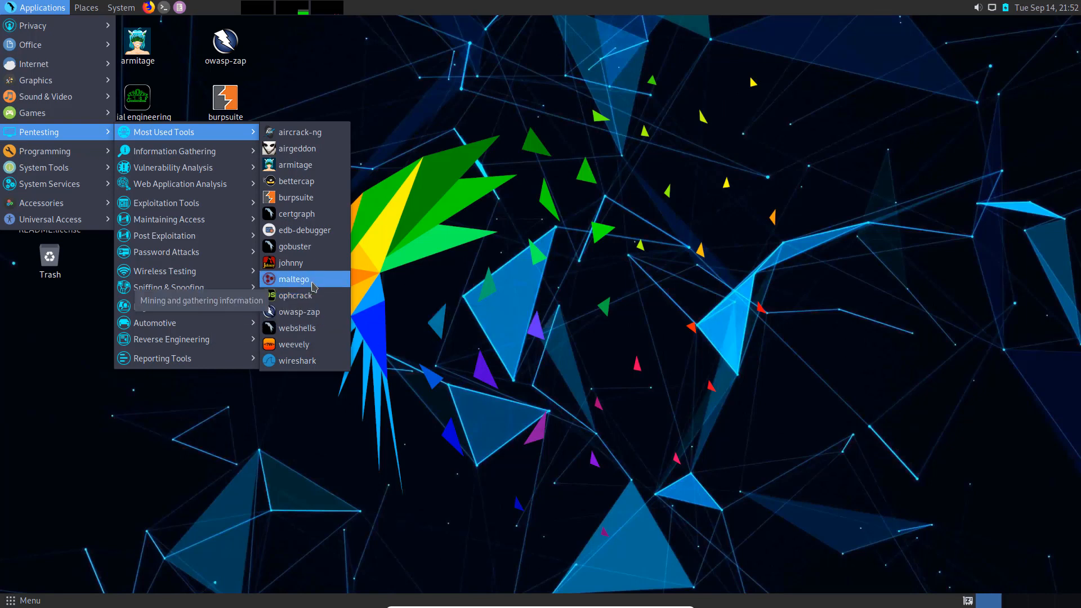
mouse_move(300, 311)
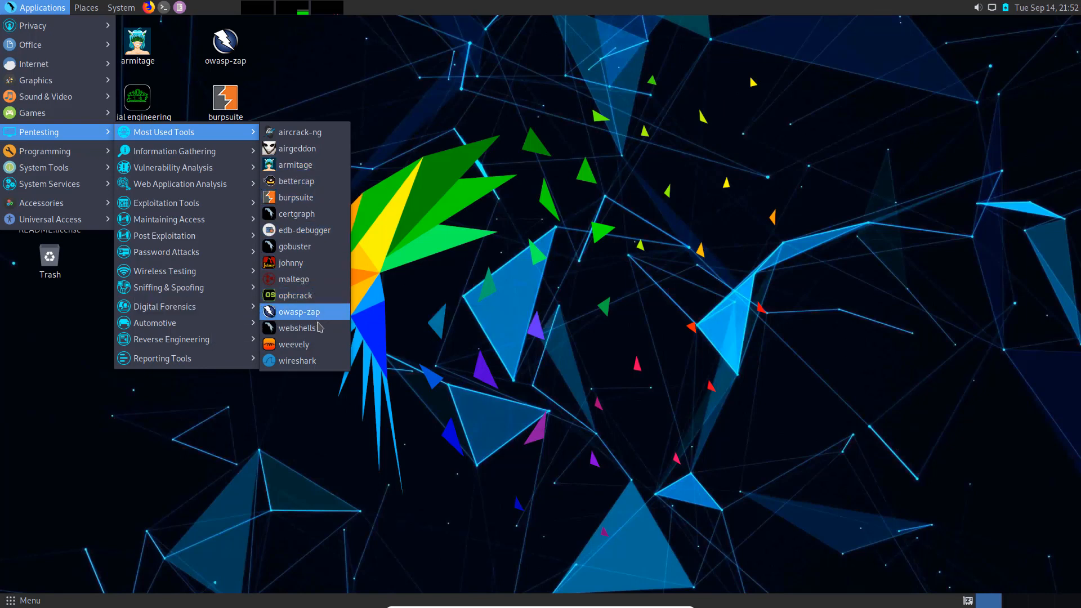
mouse_move(387, 336)
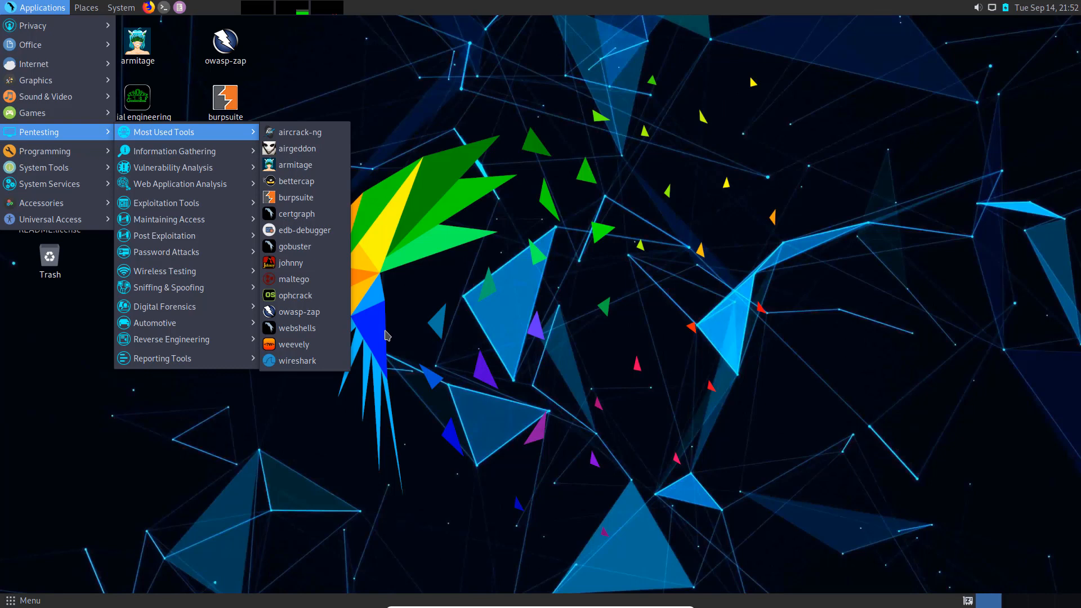
mouse_move(166, 270)
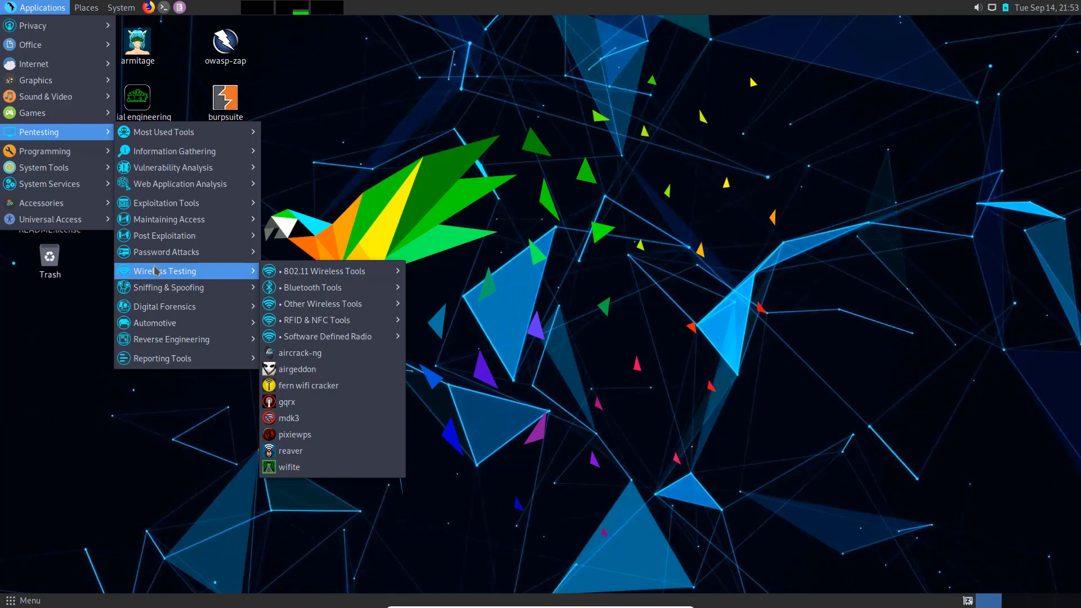
mouse_move(165, 307)
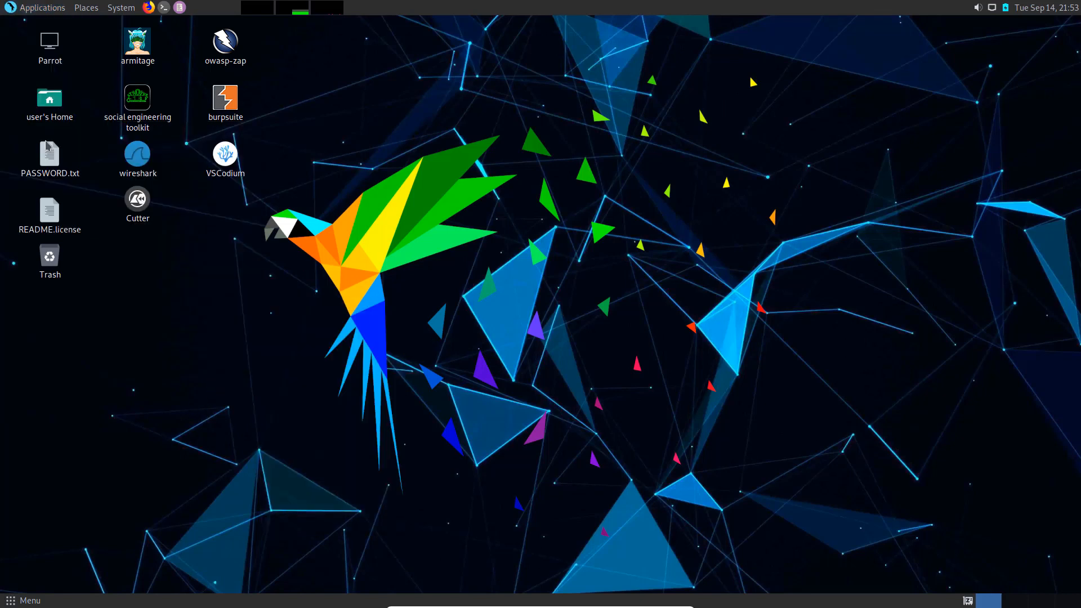
- Reopen the Applications menu's category list from the top panel
left_click(41, 7)
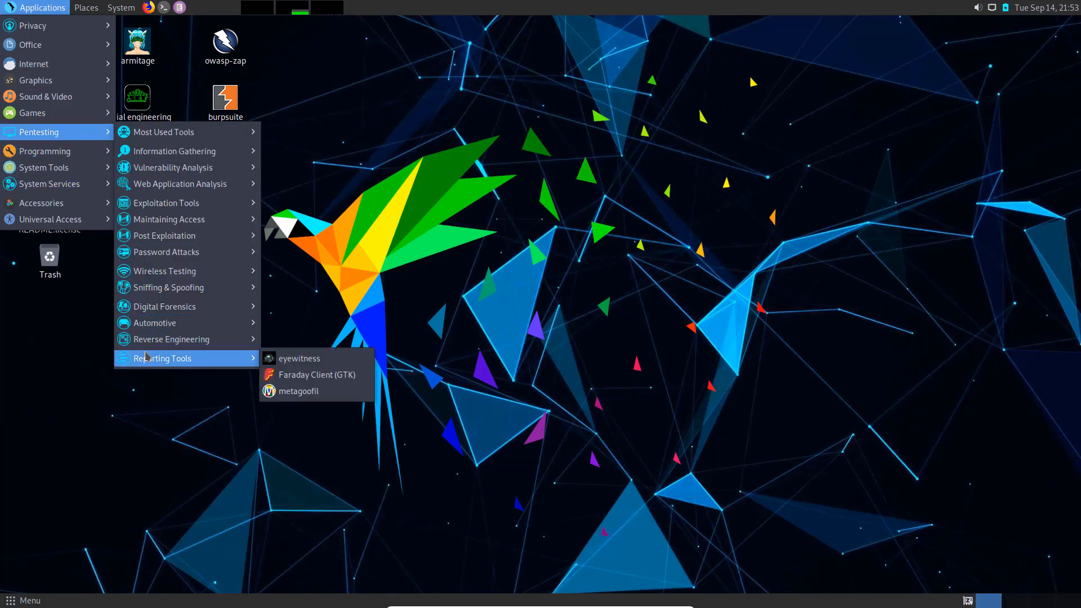
mouse_move(171, 338)
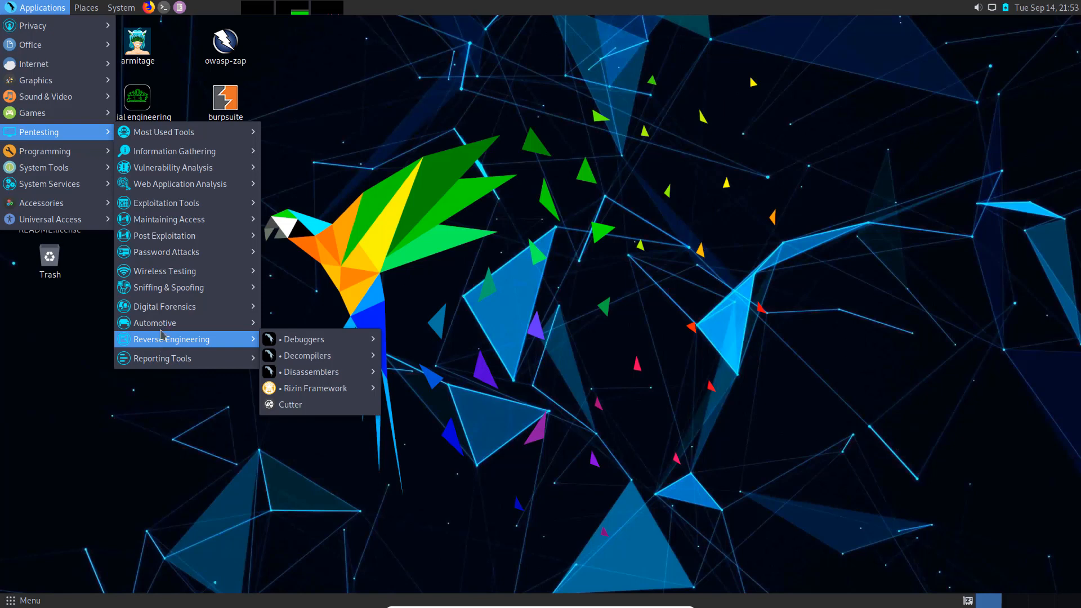
mouse_move(153, 322)
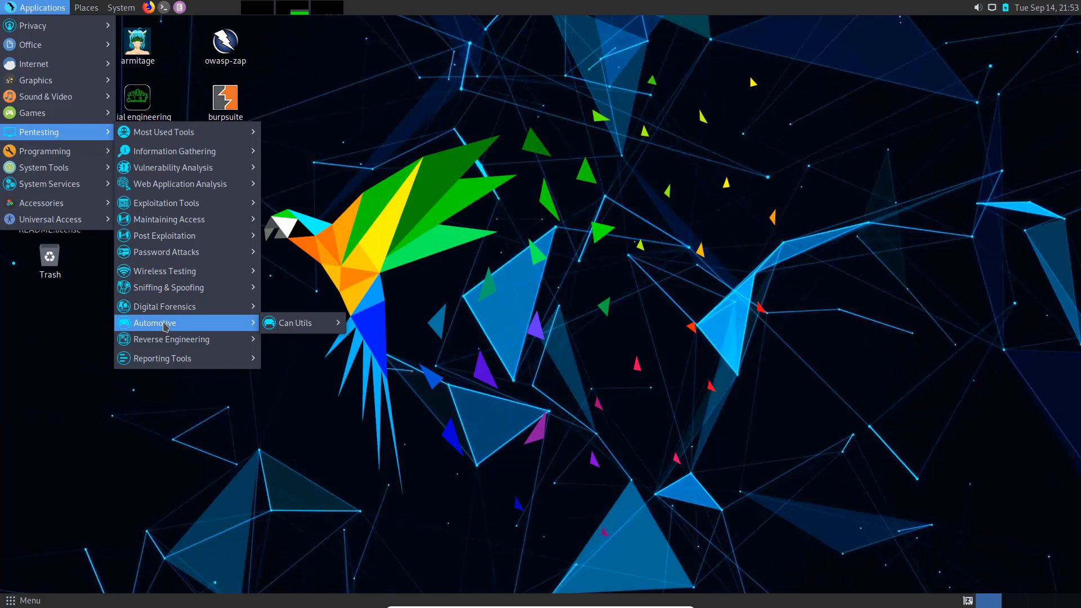
mouse_move(165, 252)
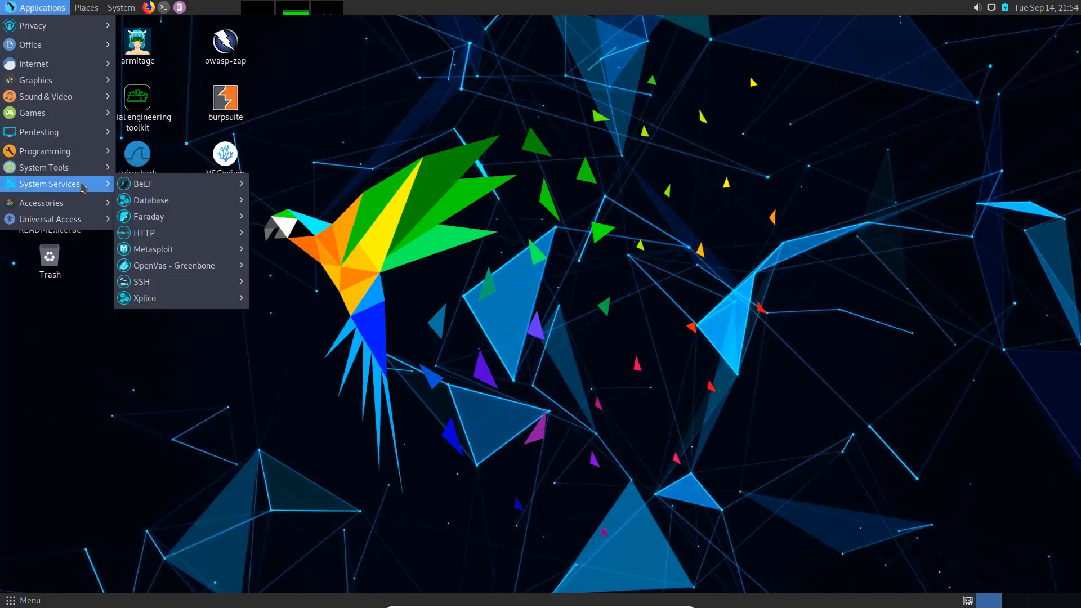
mouse_move(386, 187)
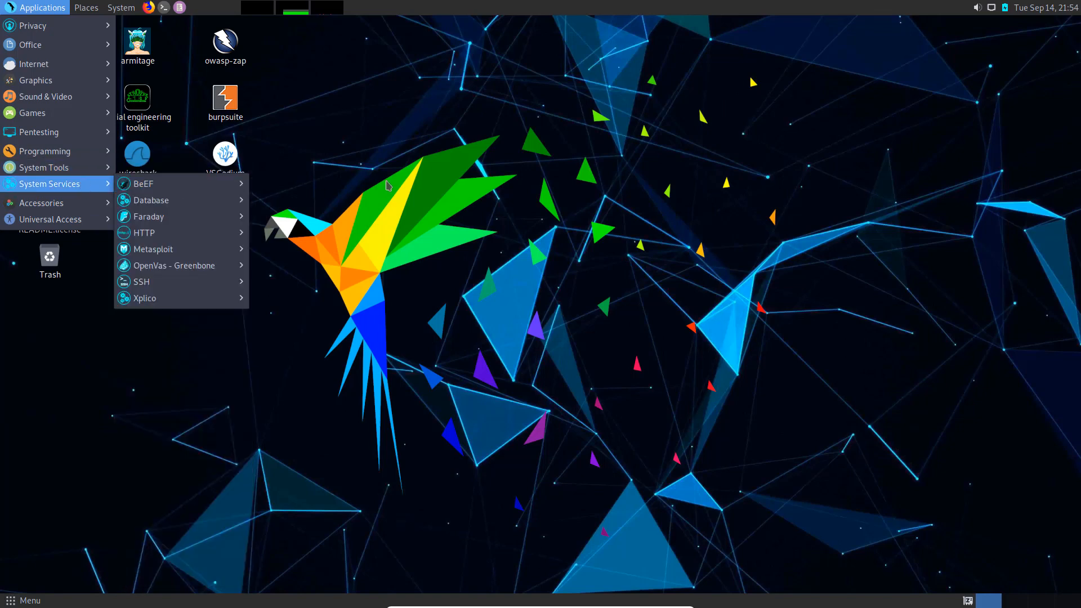